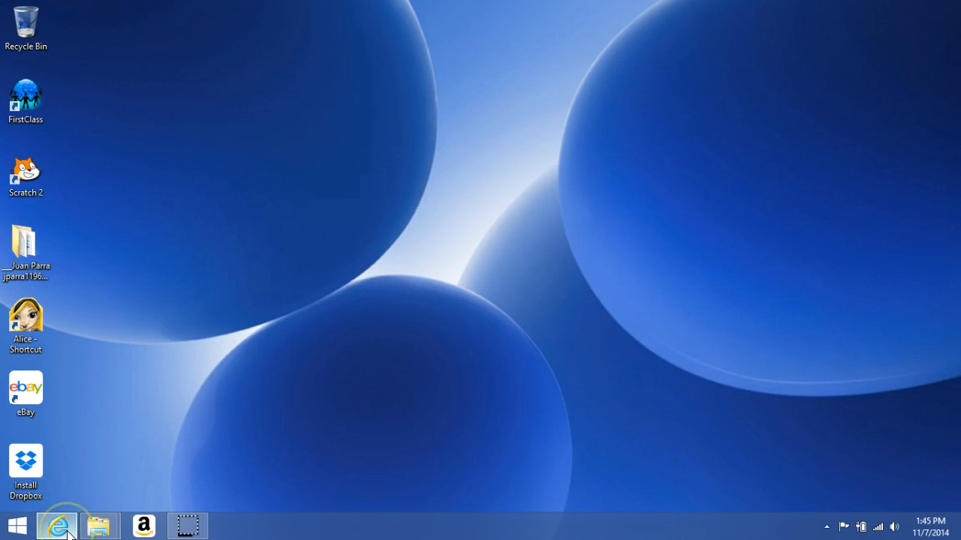
Step: Launch Internet Explorer and navigate to softronix.com, the Softronics, Inc. home page
{"action": "left_click", "coordinate": [57, 526]}
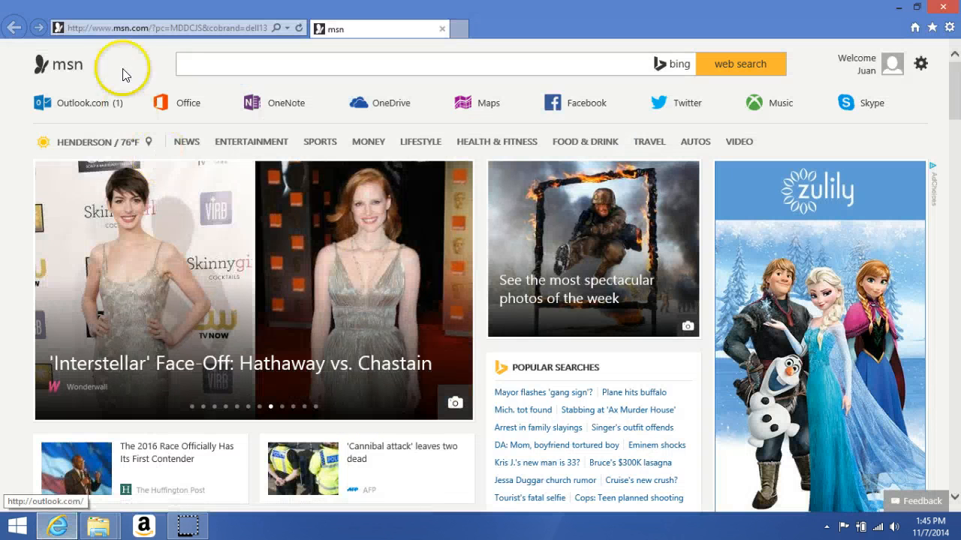
{"action": "left_click", "coordinate": [151, 27]}
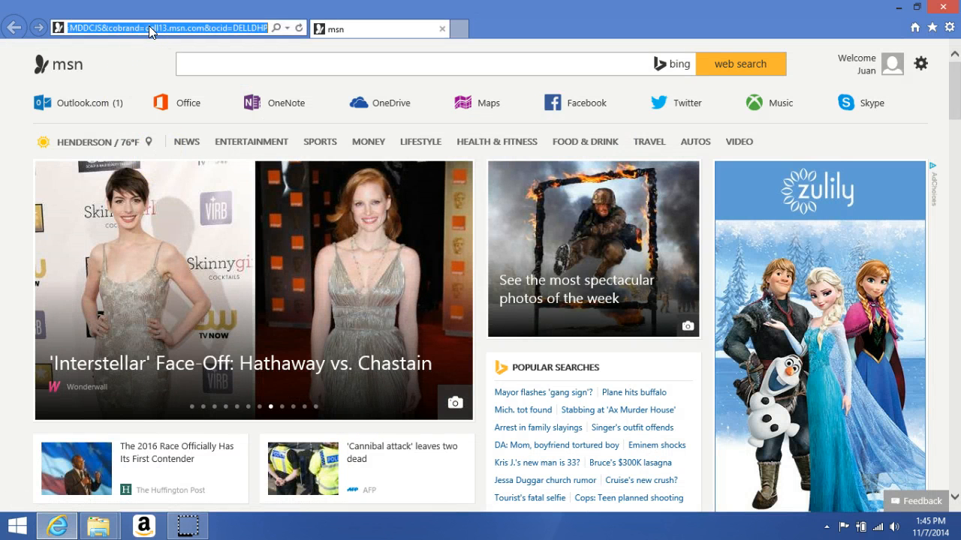
{"action": "type", "text": "softronix.com/"}
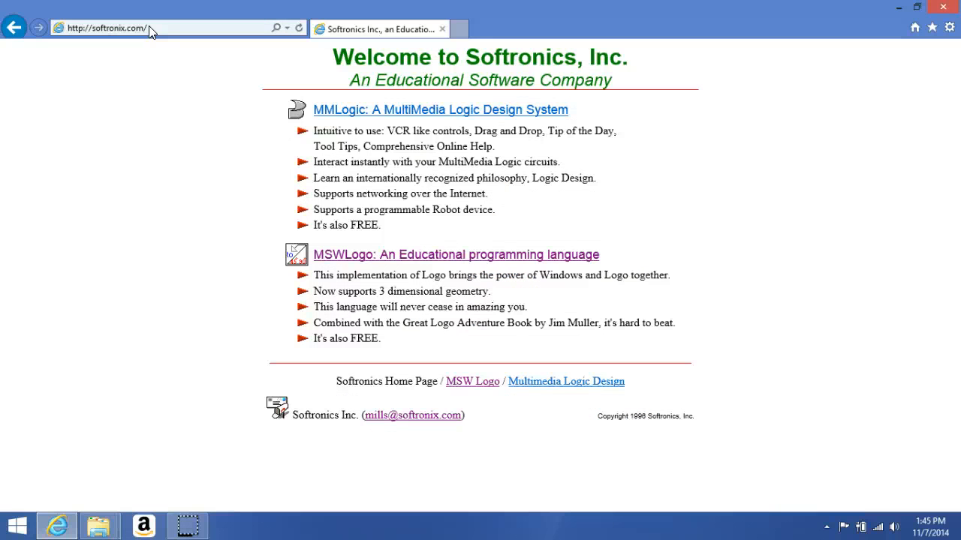
{"action": "mouse_move", "coordinate": [342, 258]}
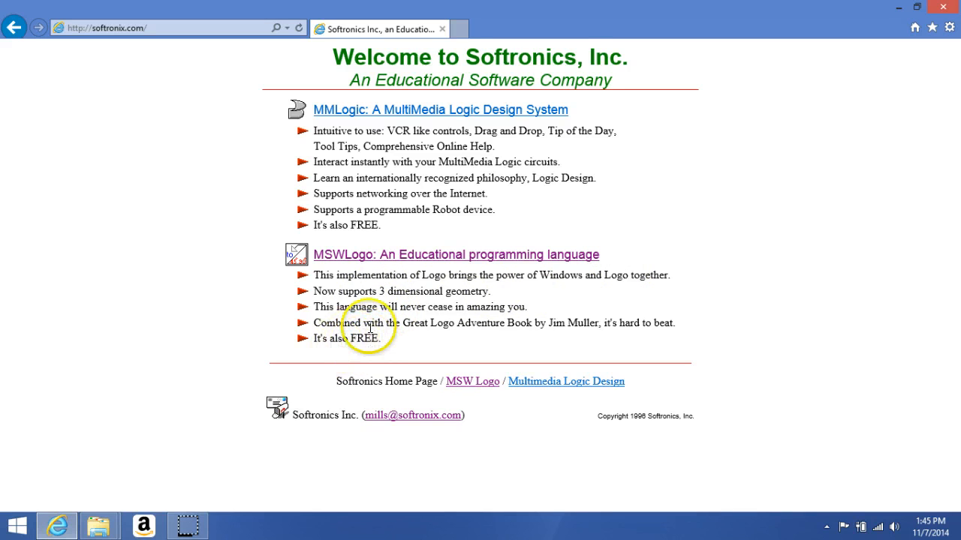
Step: Follow the 'MSWLogo: An Educational programming language' link to the Welcome to MSWLogo page
{"action": "left_click", "coordinate": [457, 255]}
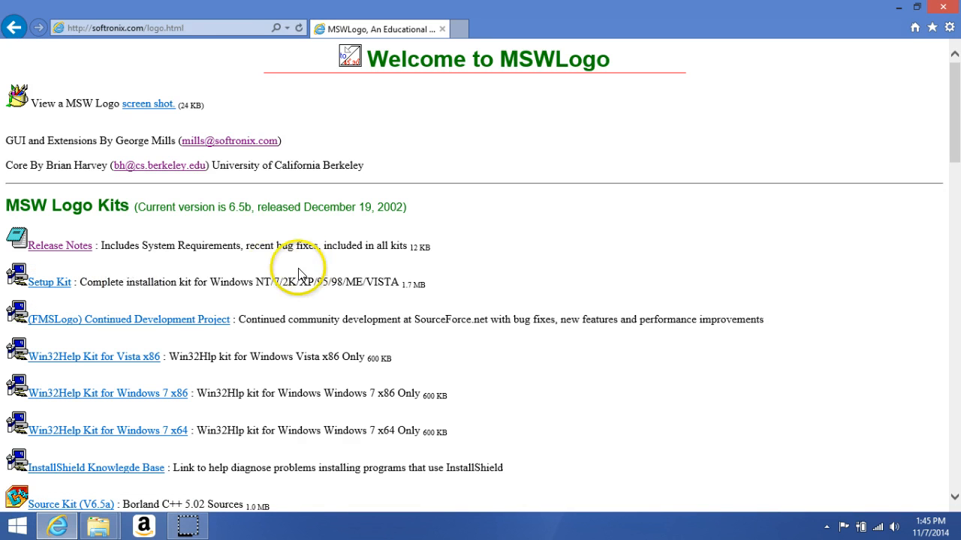
{"action": "mouse_move", "coordinate": [277, 277]}
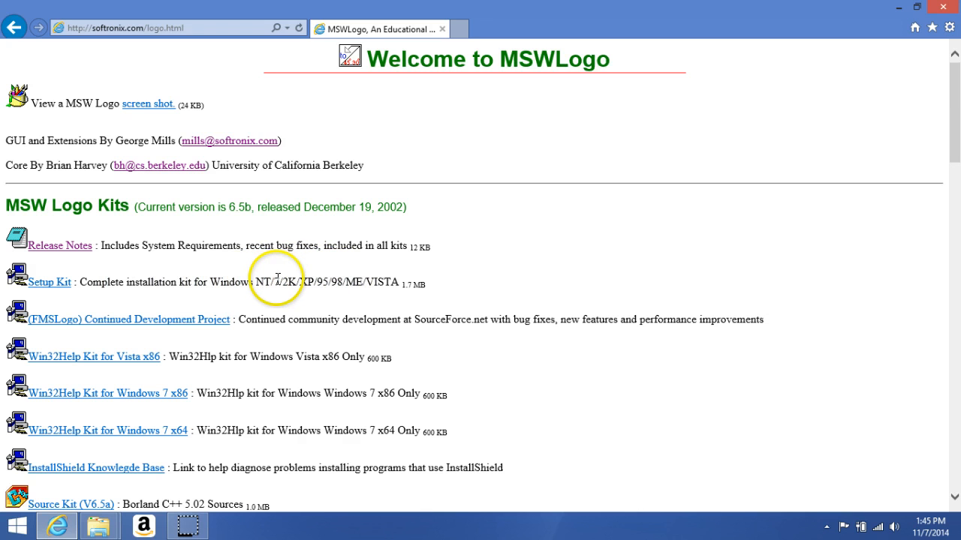
{"action": "mouse_move", "coordinate": [147, 293]}
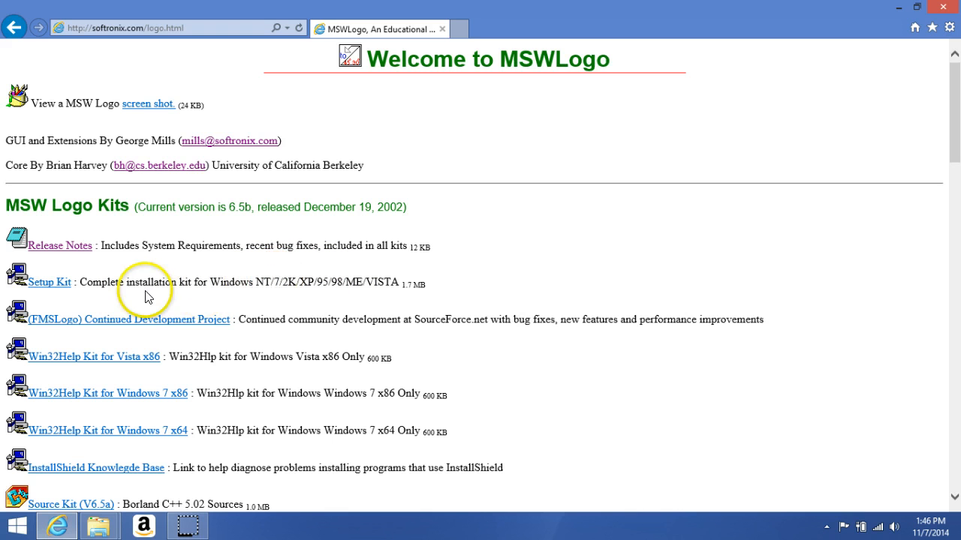
{"action": "mouse_move", "coordinate": [50, 282]}
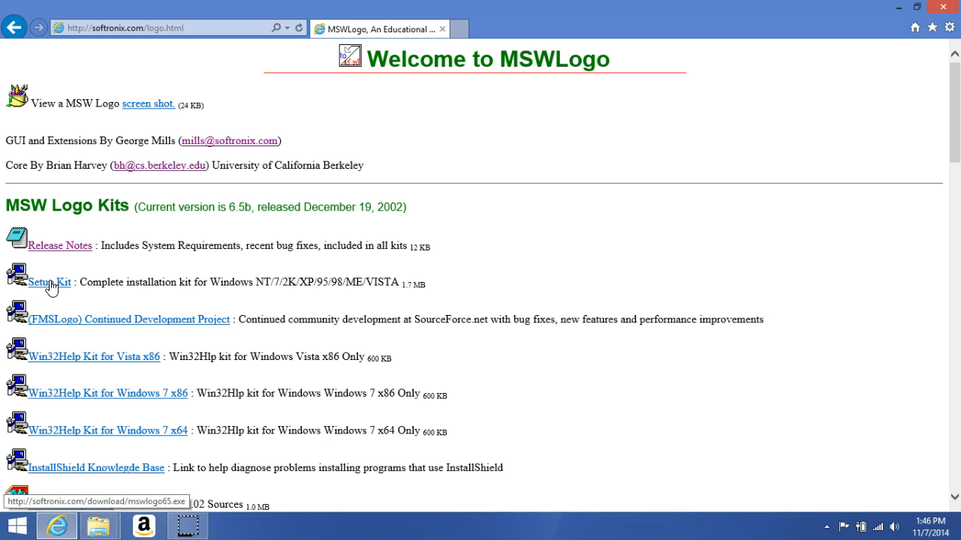
Step: Download the MSWLogo Setup Kit, saving mswlogo65.exe to the computer
{"action": "left_click", "coordinate": [48, 282]}
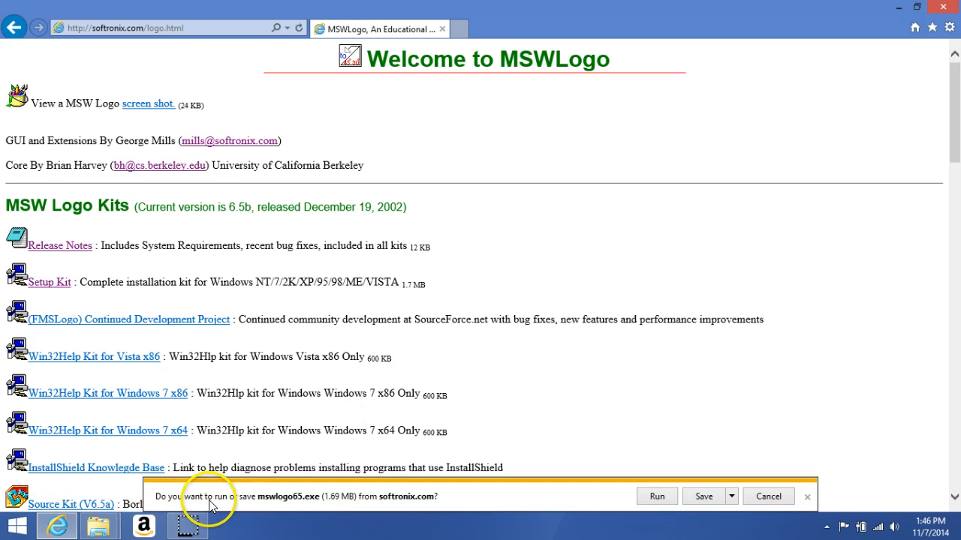
{"action": "mouse_move", "coordinate": [268, 507]}
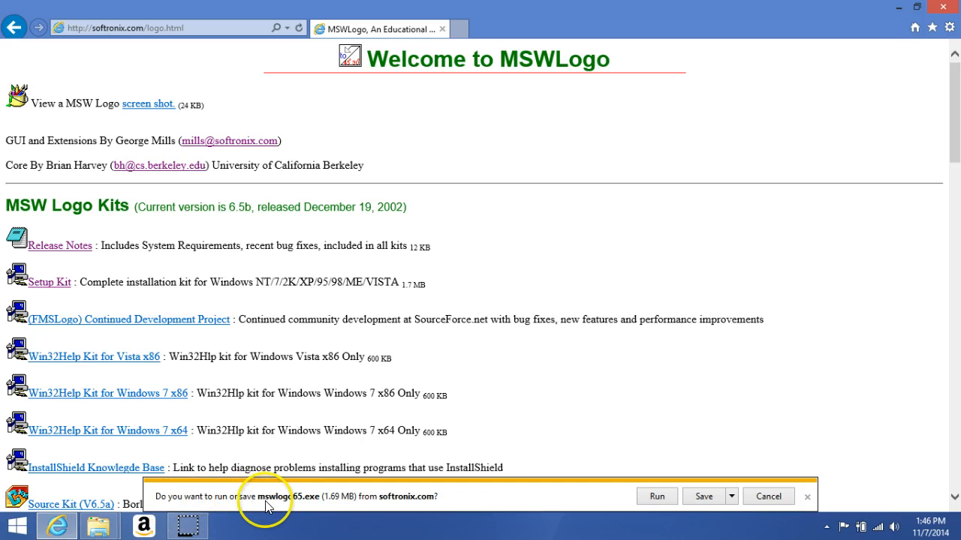
{"action": "mouse_move", "coordinate": [277, 505]}
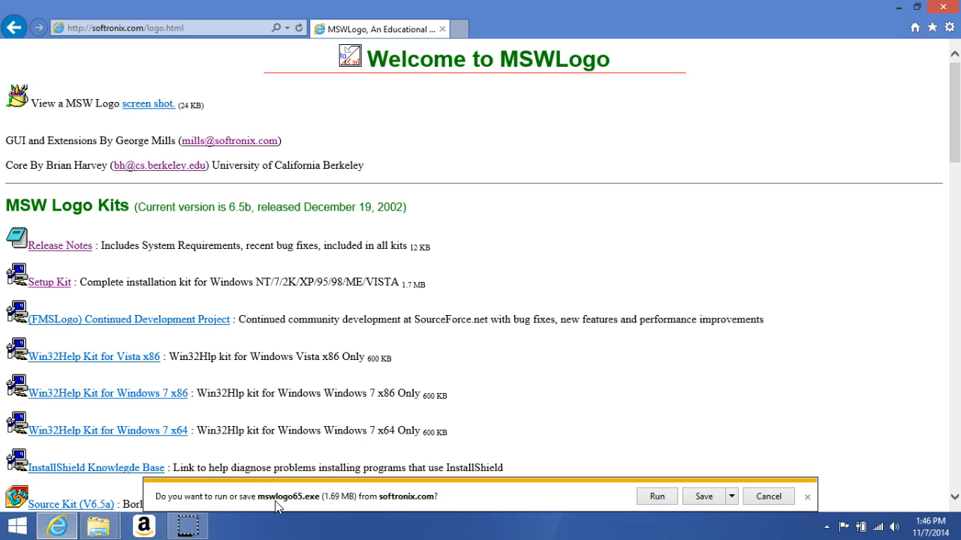
{"action": "mouse_move", "coordinate": [300, 508]}
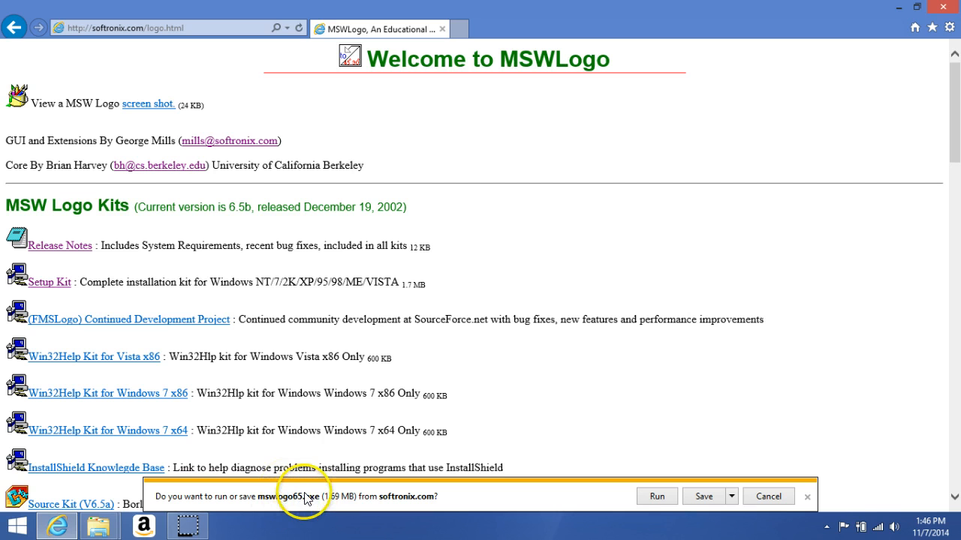
{"action": "mouse_move", "coordinate": [683, 498]}
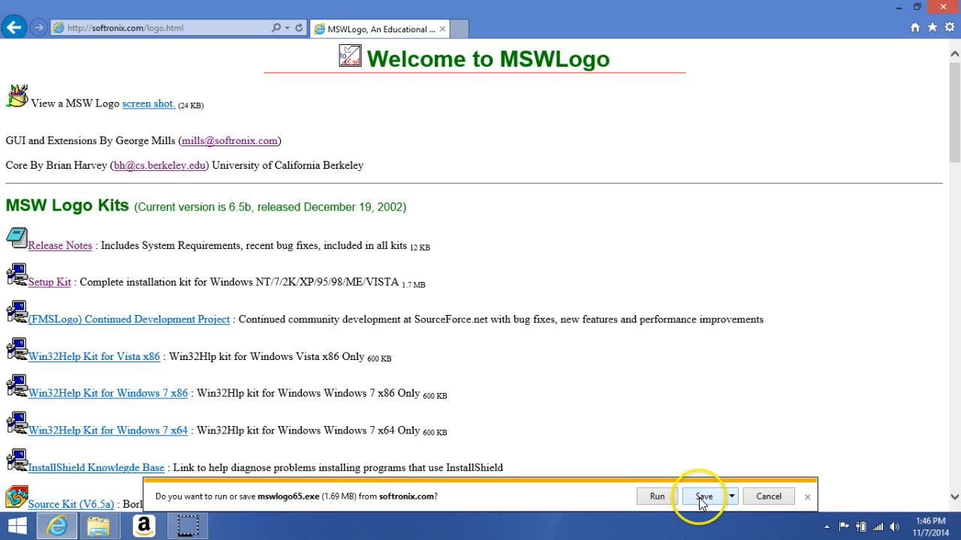
{"action": "left_click", "coordinate": [702, 495]}
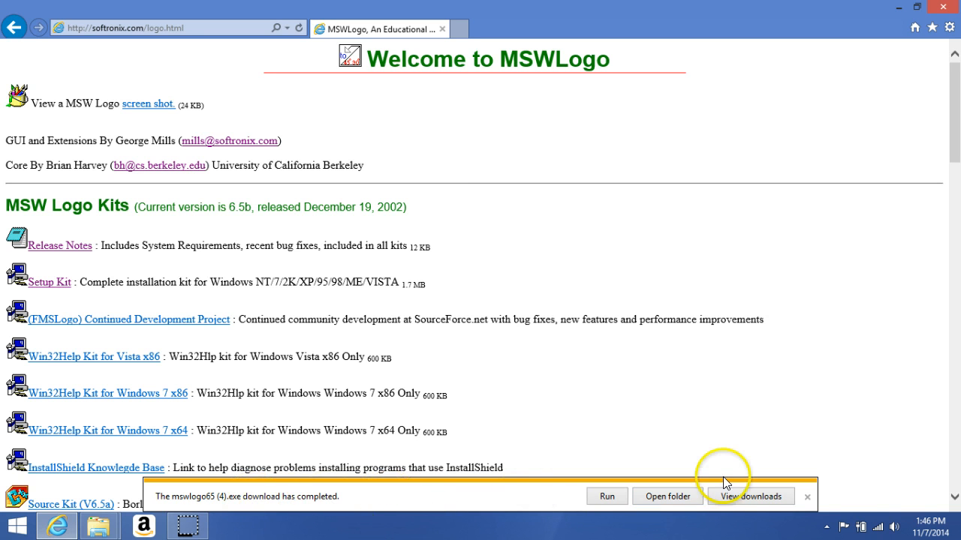
Step: Show the View Downloads window with mswlogo65.exe at the top of the list
{"action": "left_click", "coordinate": [747, 496]}
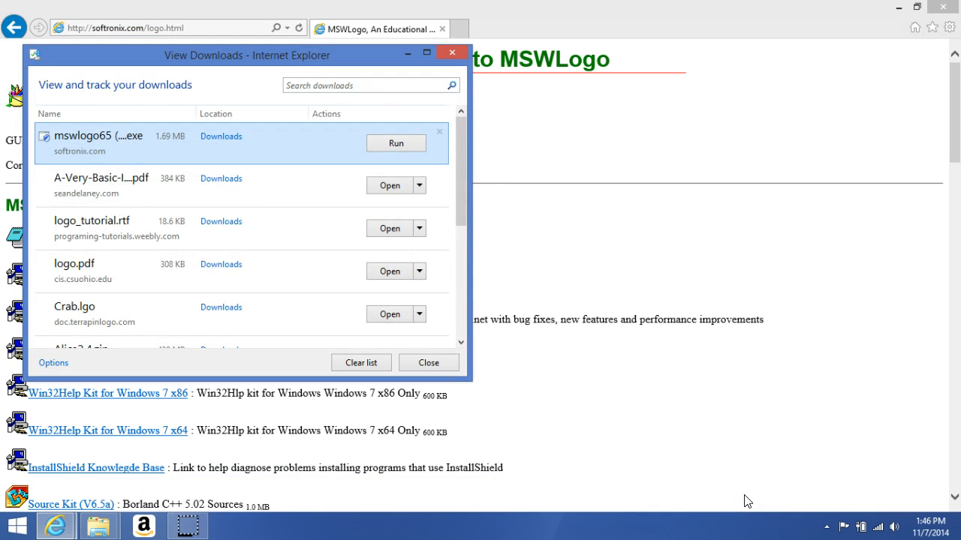
{"action": "mouse_move", "coordinate": [102, 158]}
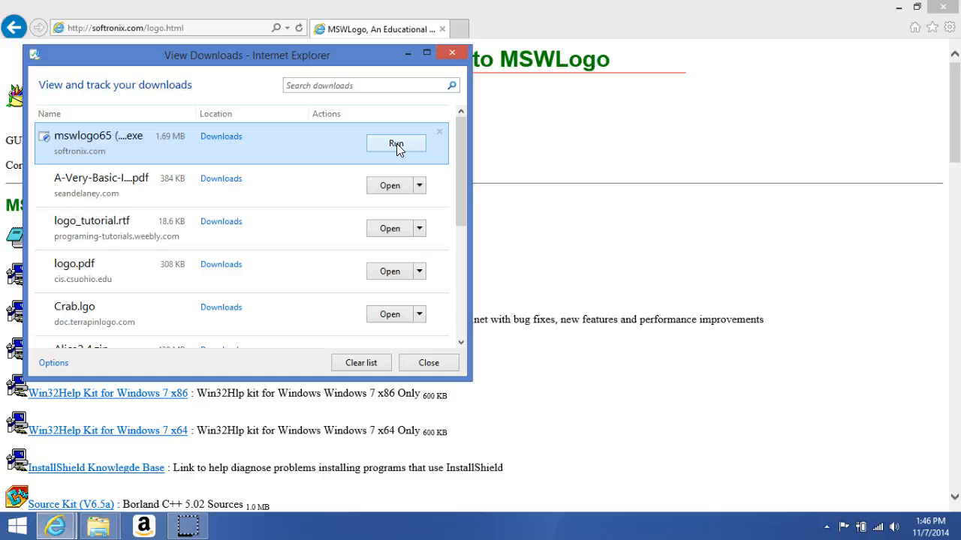
Step: Run mswlogo65.exe, accept the default destination and program folder in the wizard, then close View Downloads
{"action": "left_click", "coordinate": [396, 144]}
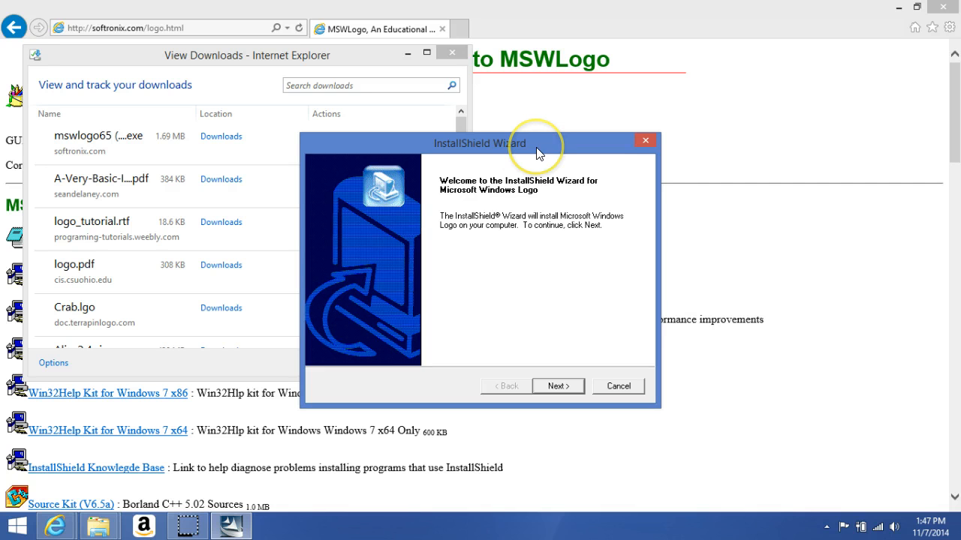
{"action": "mouse_move", "coordinate": [559, 386]}
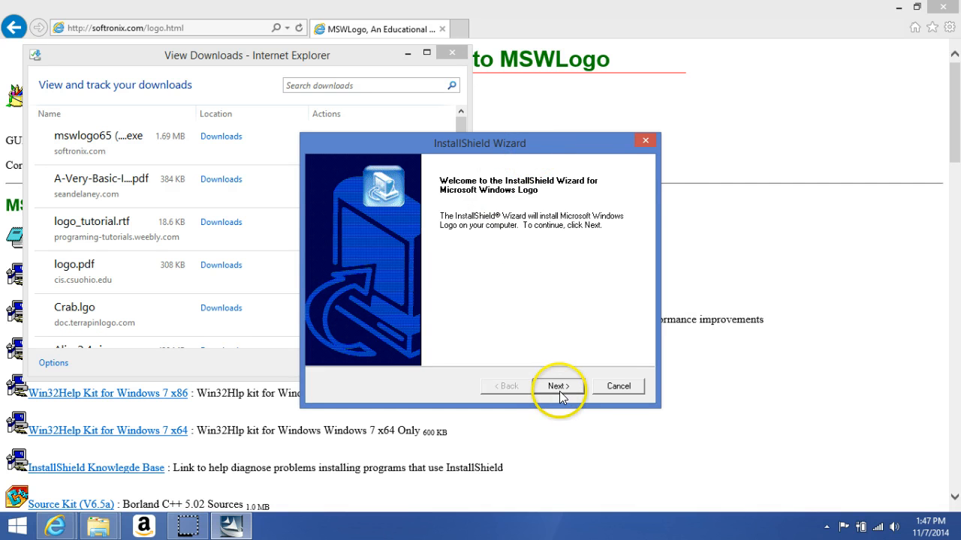
{"action": "left_click", "coordinate": [558, 386]}
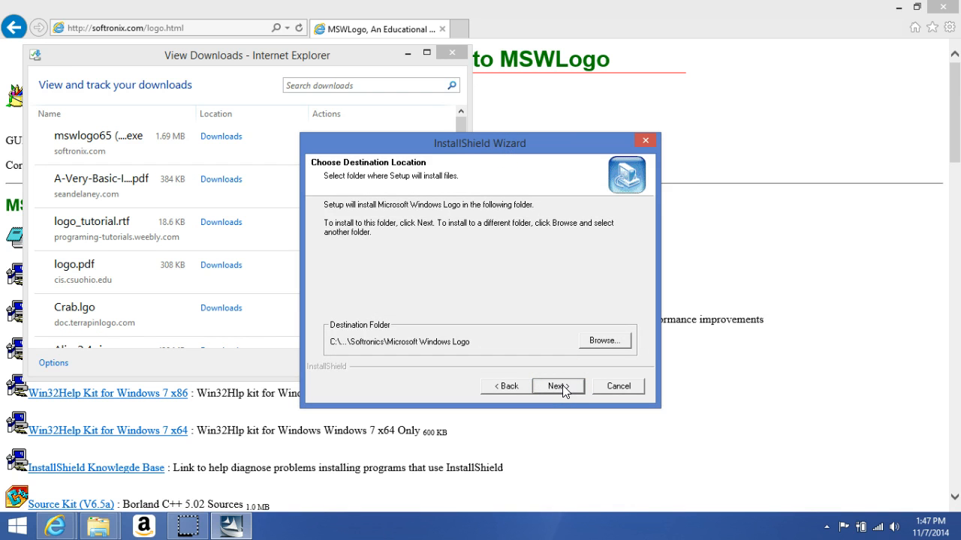
{"action": "left_click", "coordinate": [559, 386]}
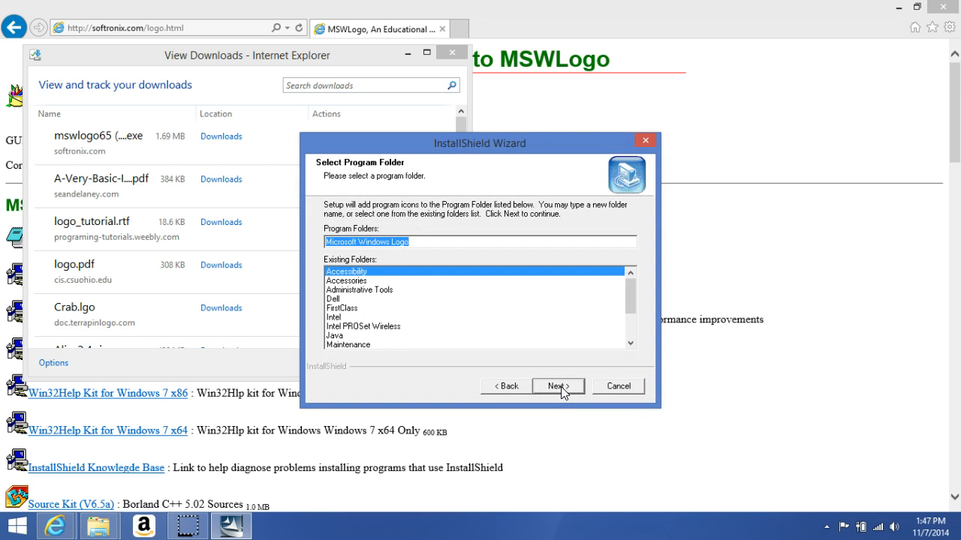
{"action": "left_click", "coordinate": [559, 386]}
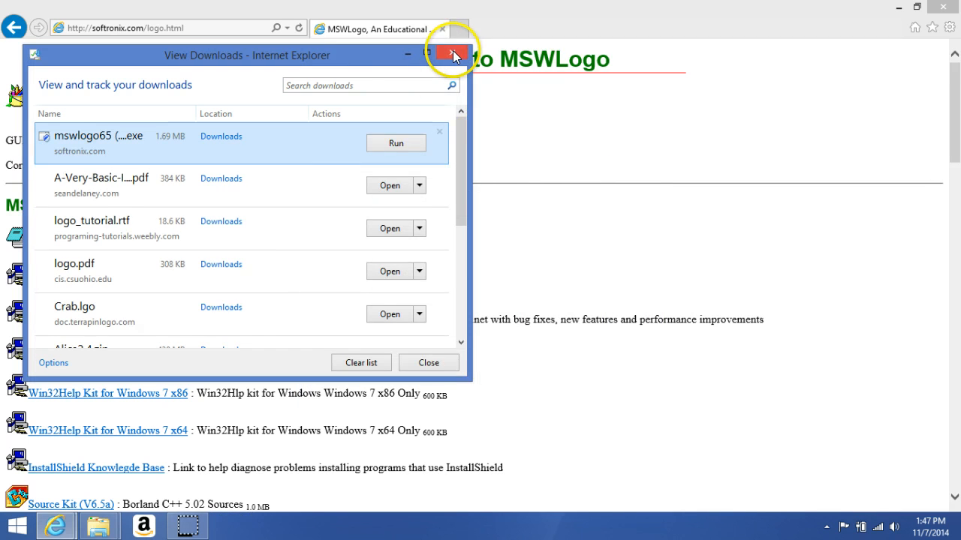
{"action": "left_click", "coordinate": [453, 54]}
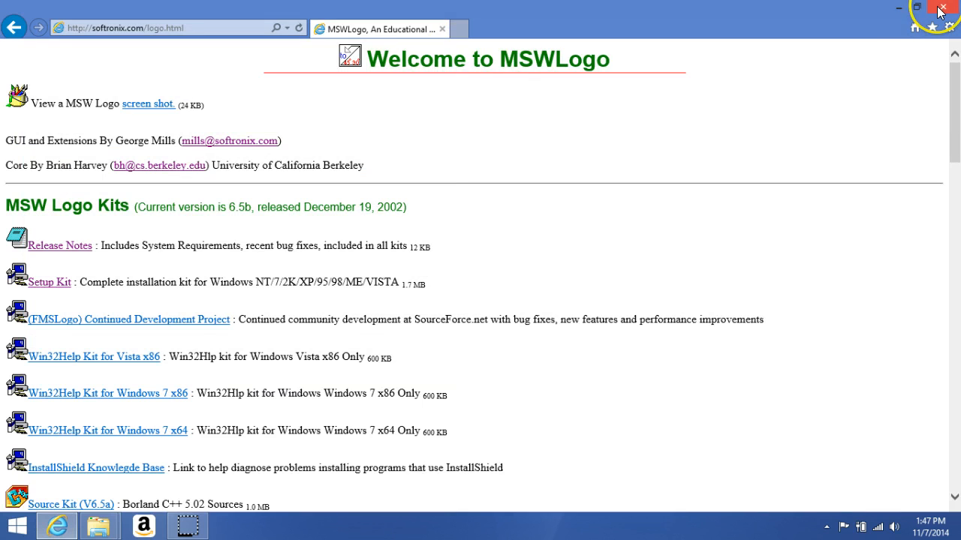